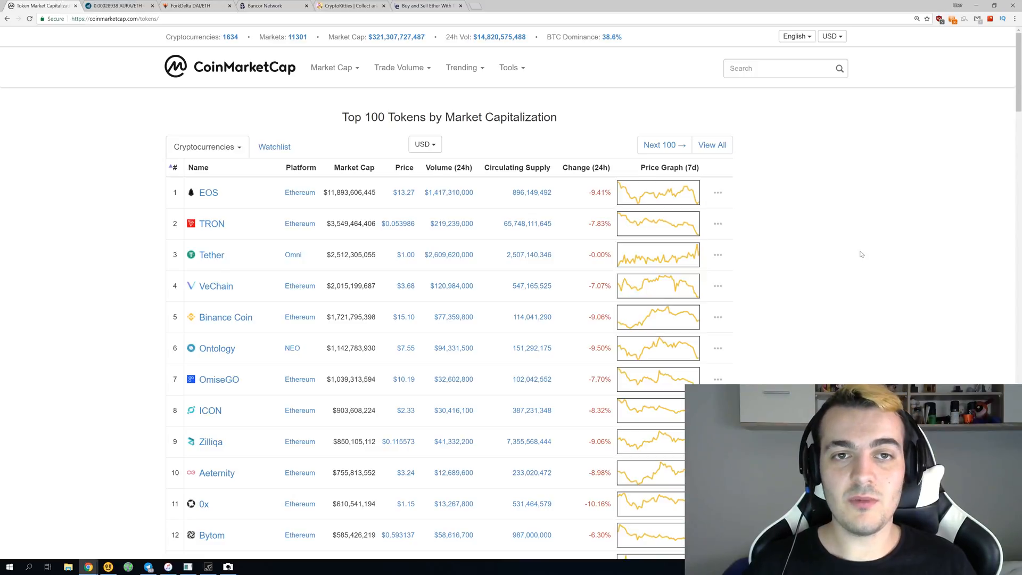
mouse_move(343, 68)
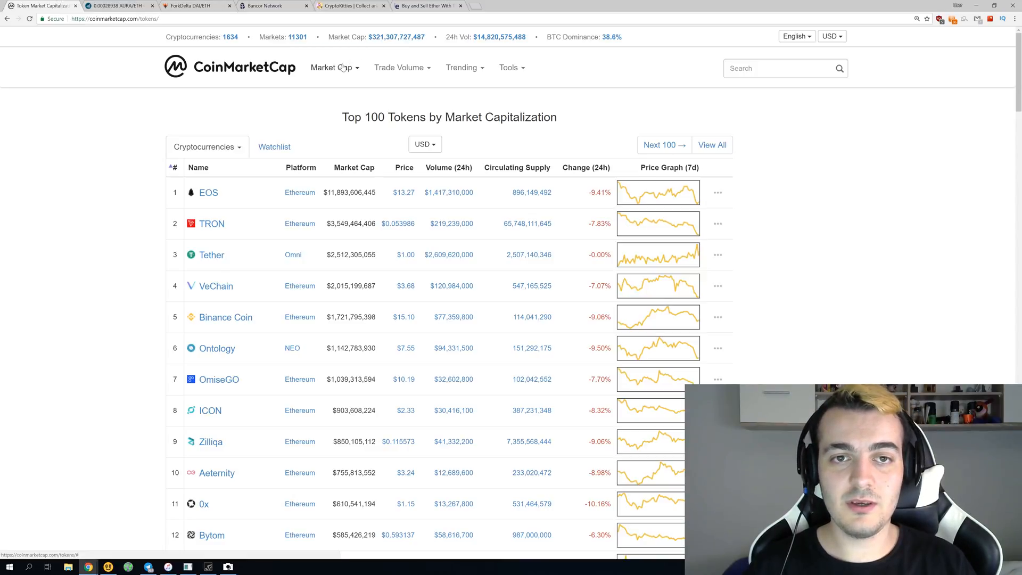
Sort the Top 100 Tokens table by the Platform column.
click(334, 68)
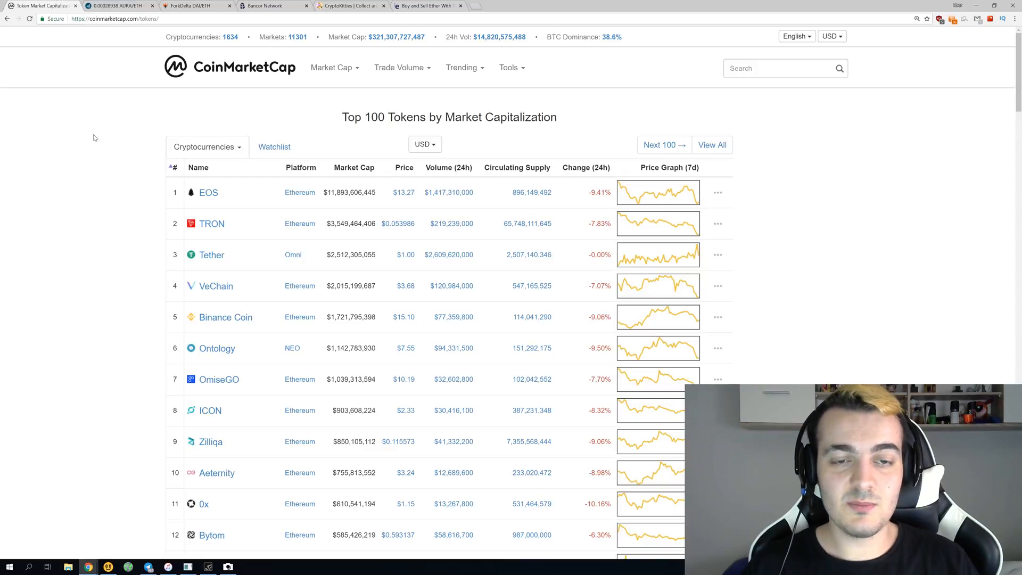
mouse_move(113, 130)
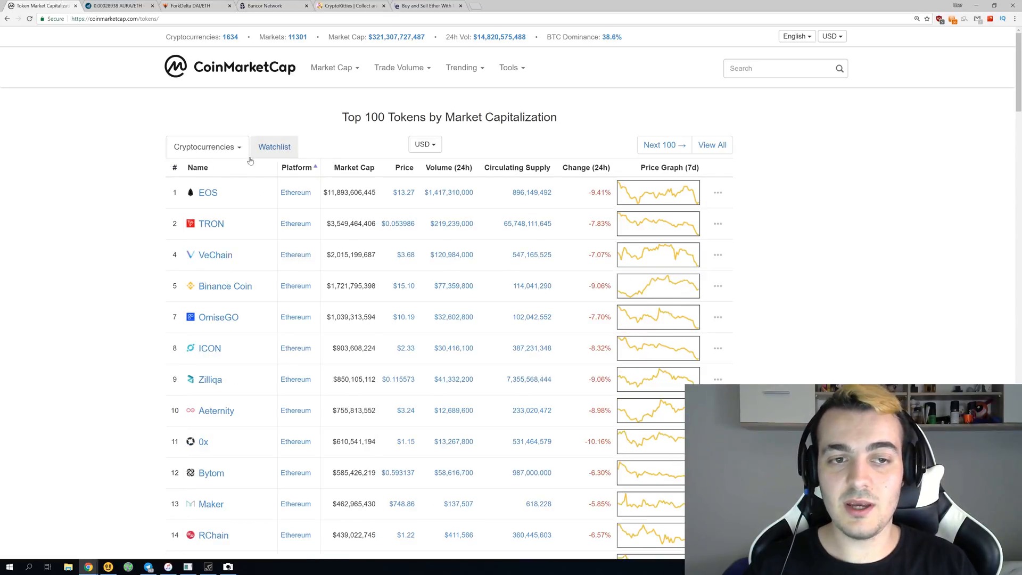
scroll(down, 3)
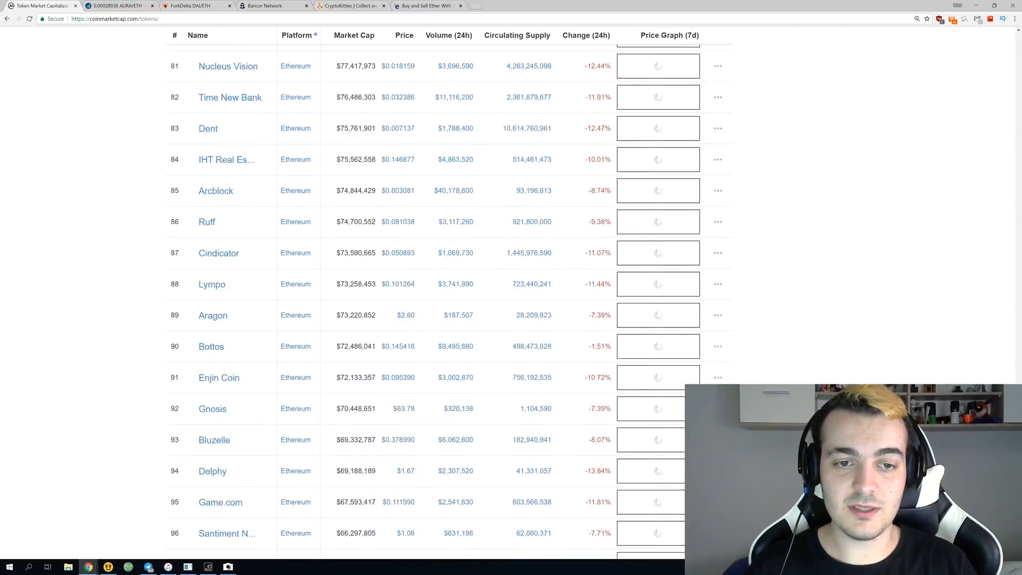
scroll(down, 3)
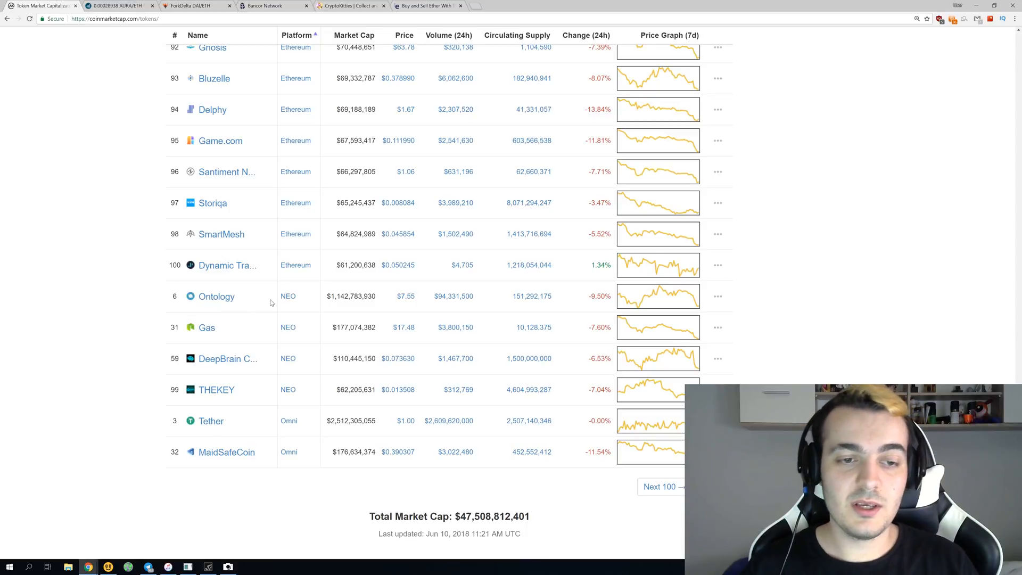
mouse_move(287, 297)
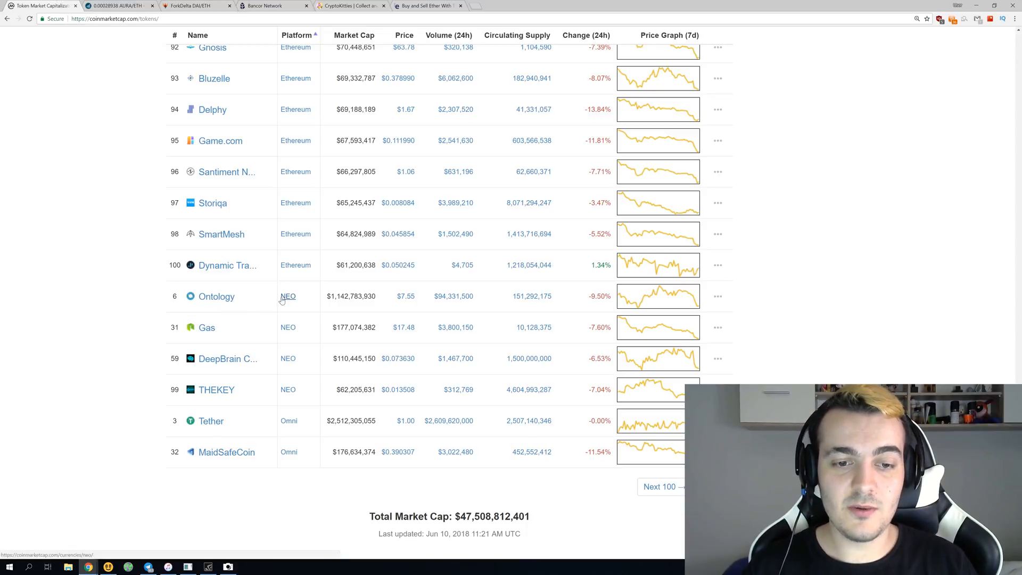
mouse_move(257, 421)
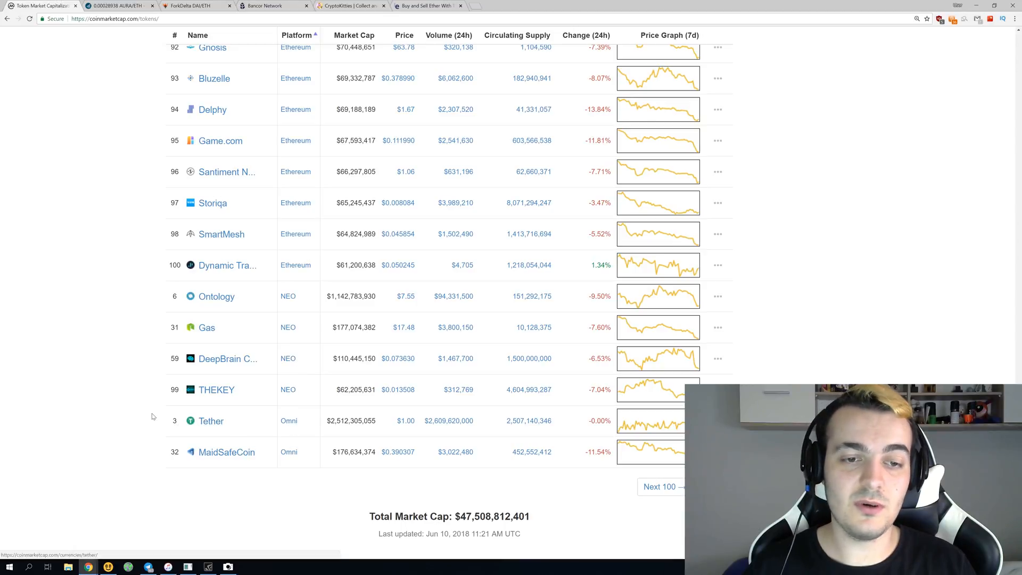
scroll(up, 3)
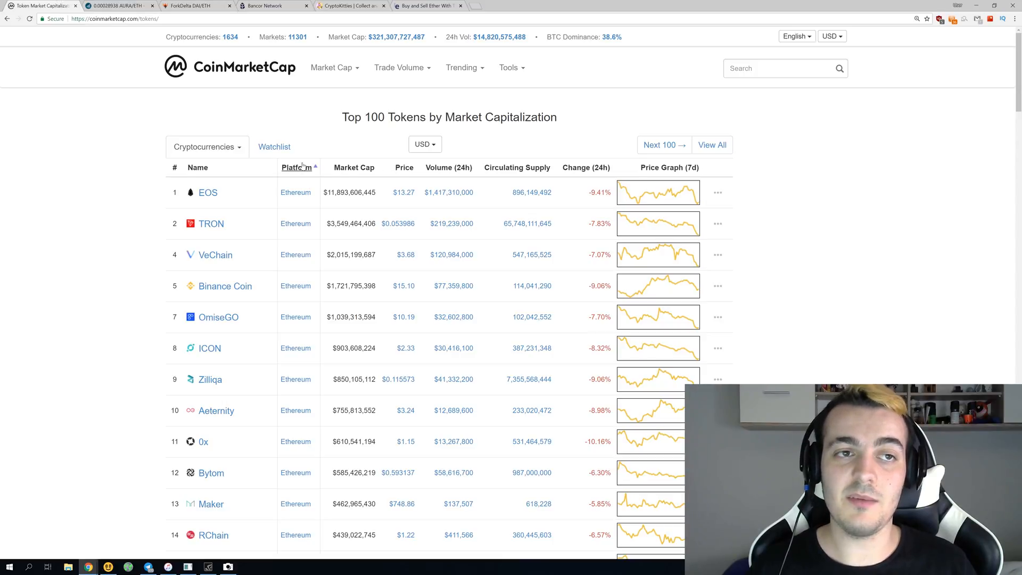
mouse_move(182, 44)
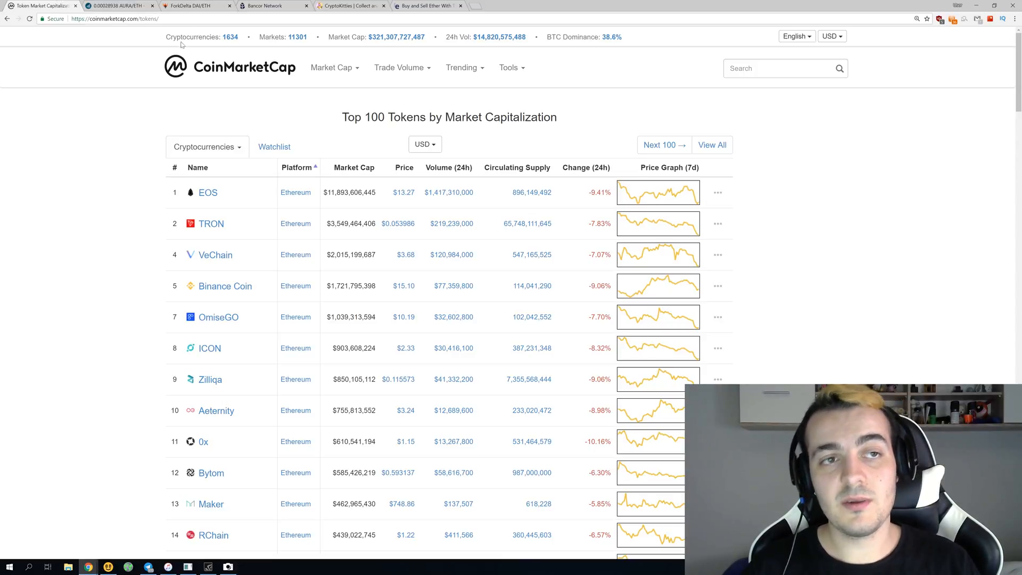
mouse_move(110, 39)
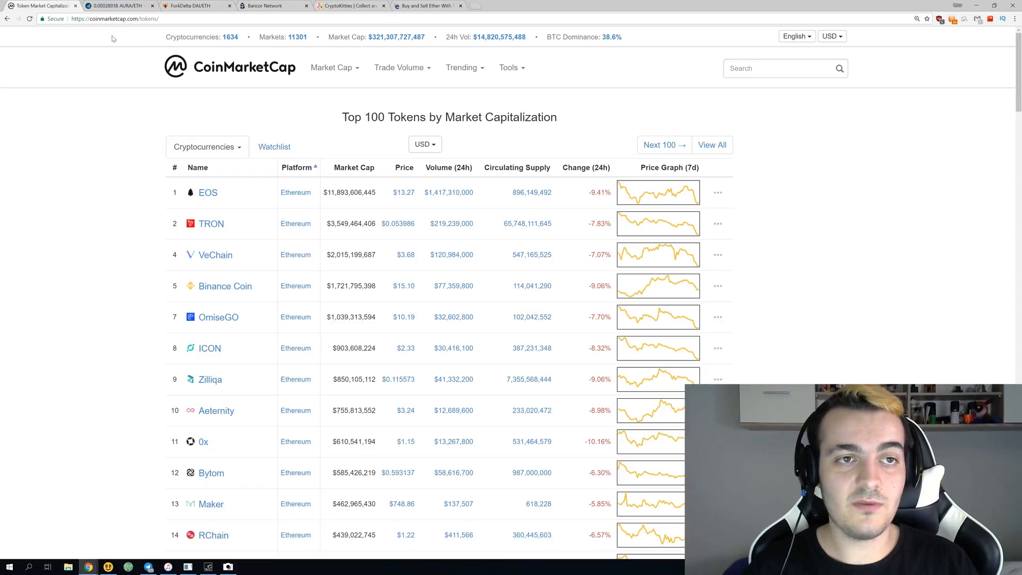
Switch to the IDEX tab showing the AURA/ETH market with its price chart.
click(122, 8)
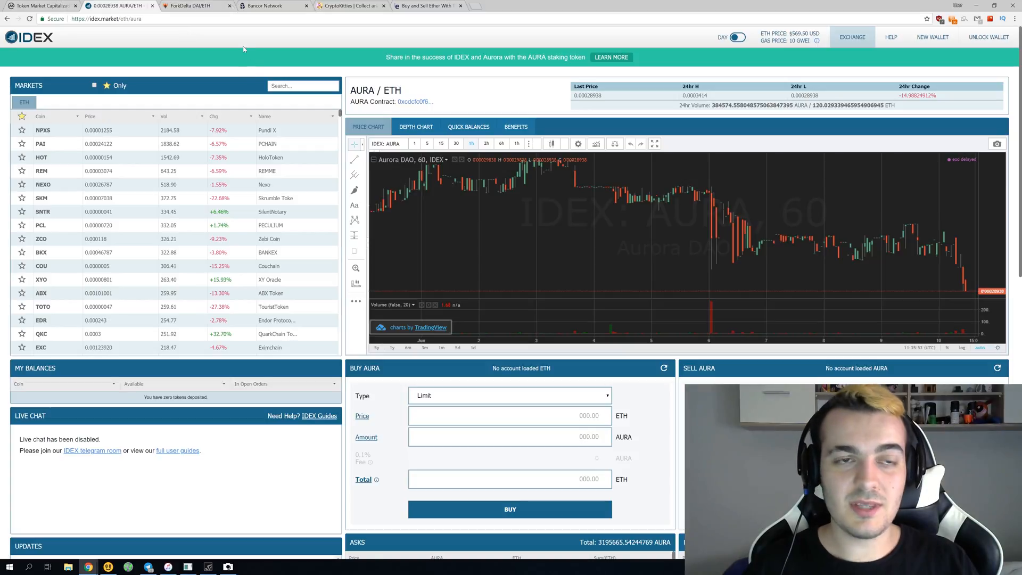
View the ForkDelta DAI/ETH order book and trades, then move on to the Bancor tab.
click(189, 5)
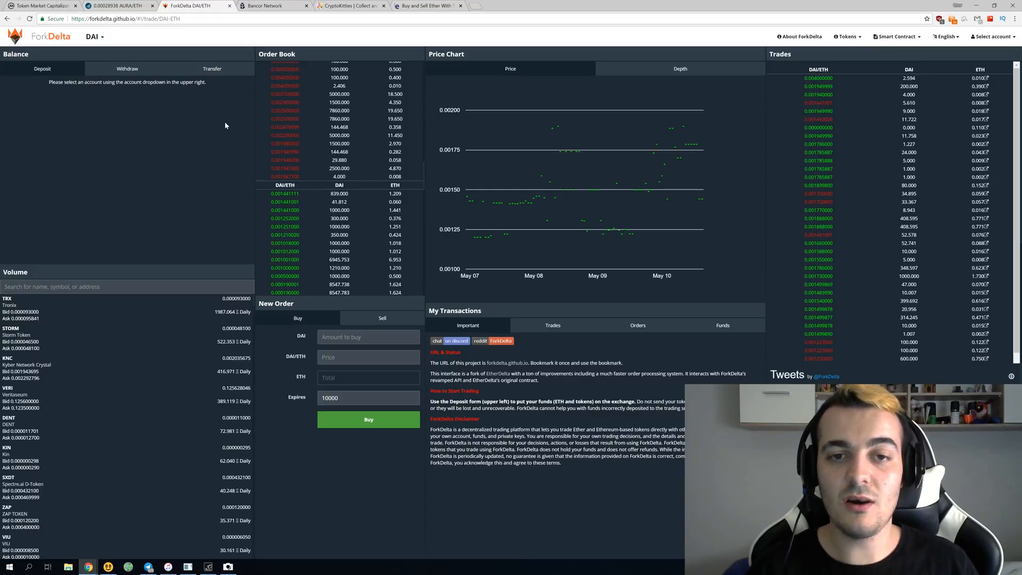
mouse_move(256, 106)
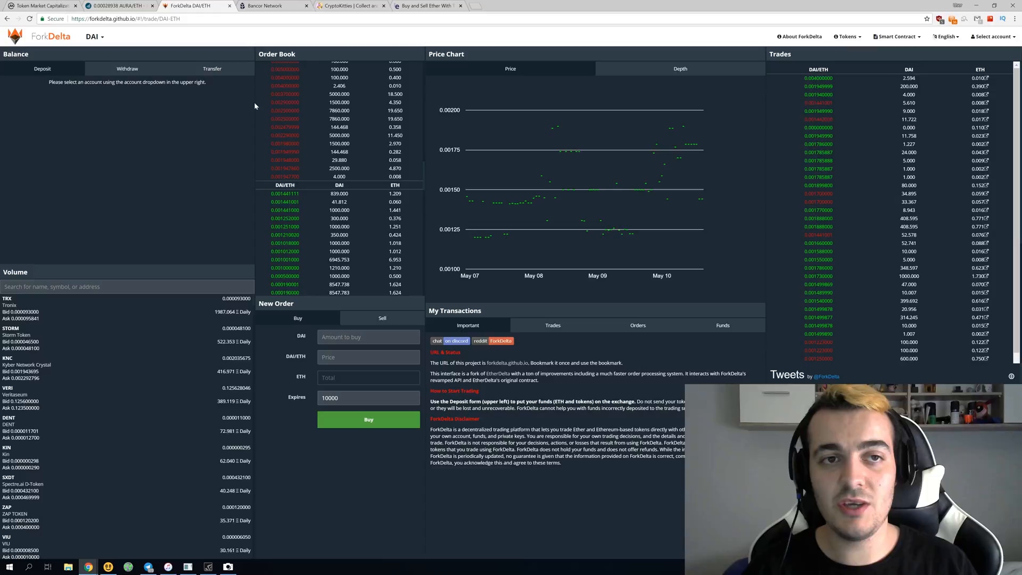
mouse_move(652, 81)
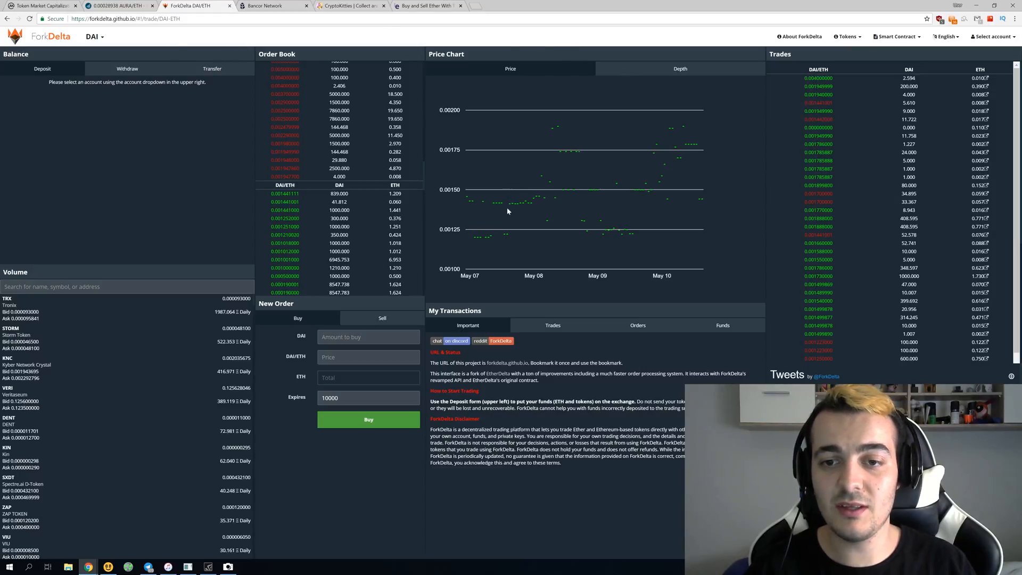
mouse_move(536, 203)
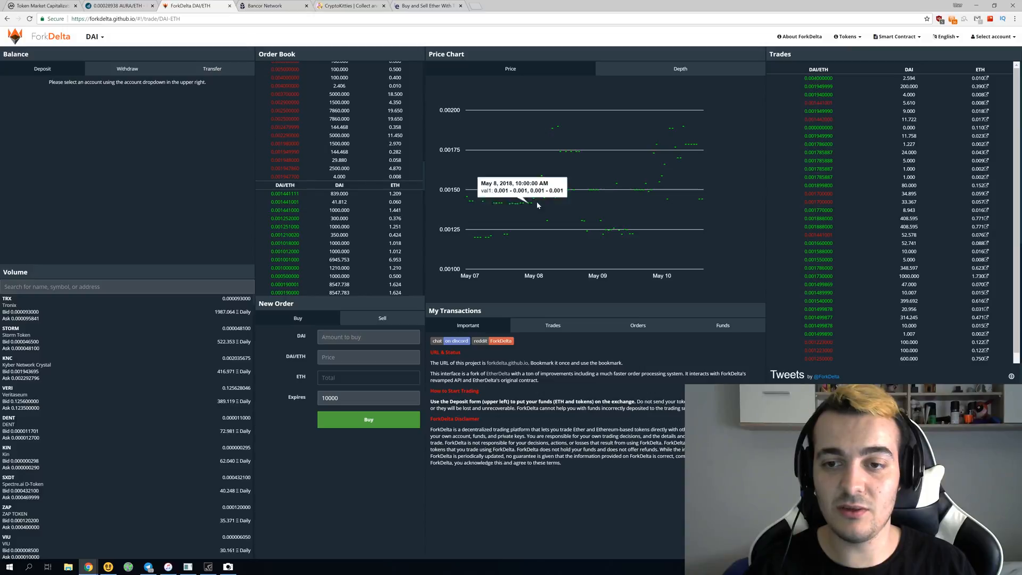
mouse_move(622, 177)
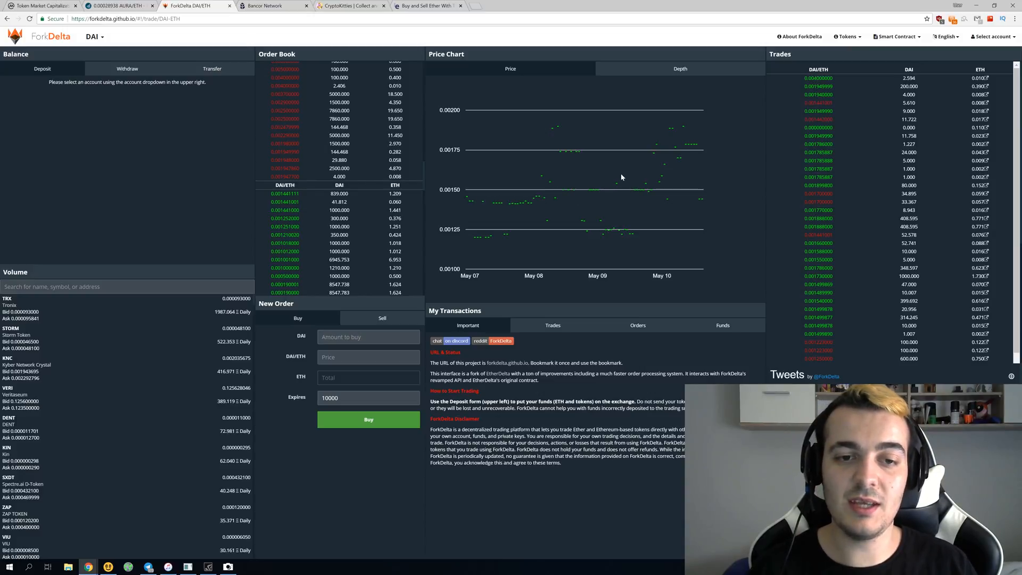
mouse_move(512, 158)
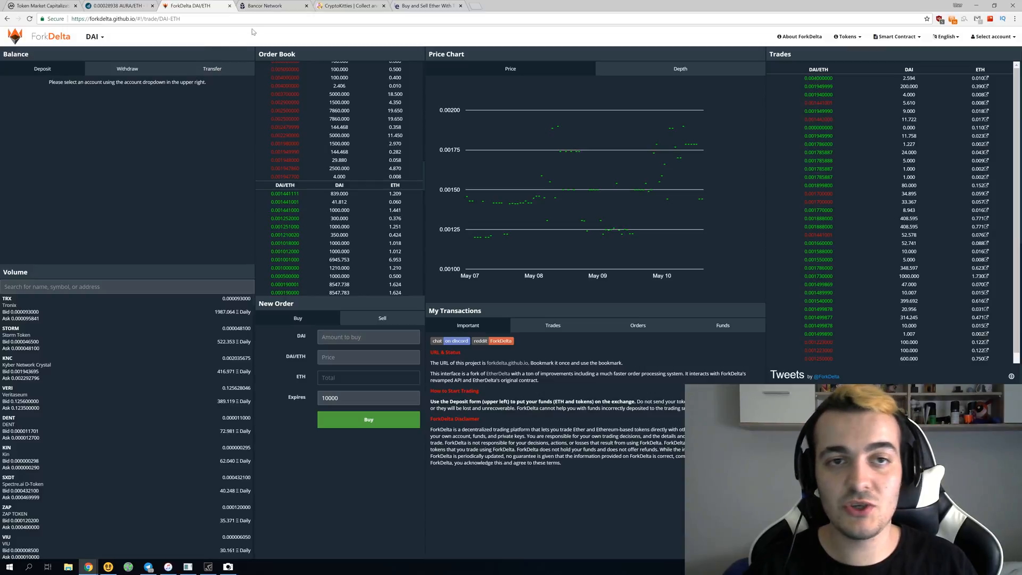
click(273, 4)
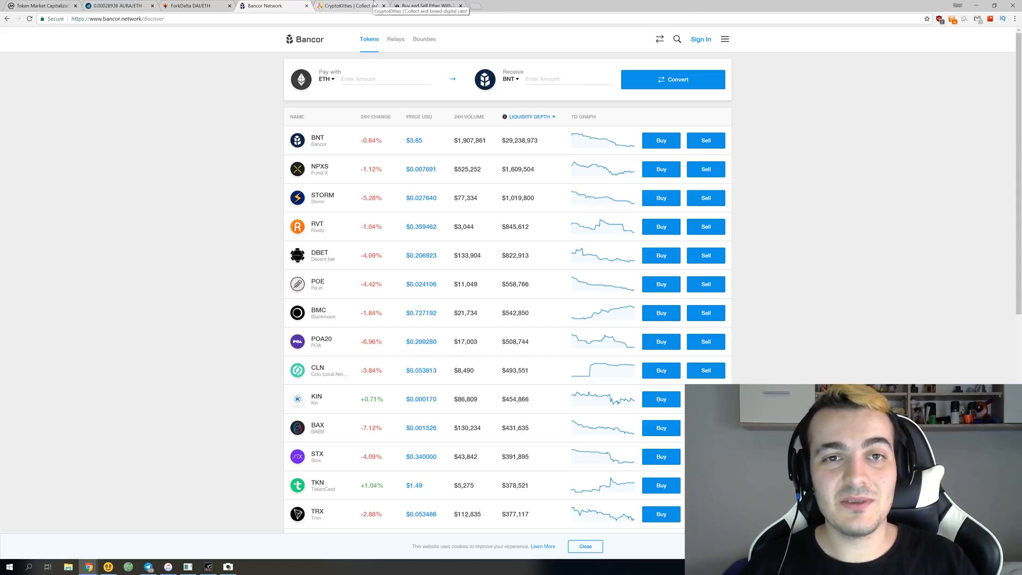
Leave the Bancor token list for the CryptoKitties homepage.
click(347, 5)
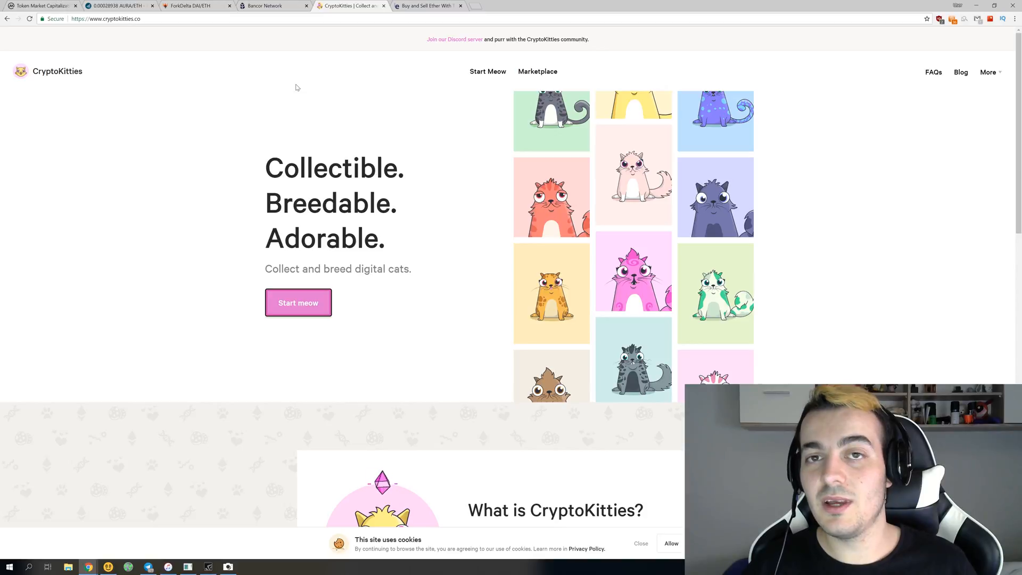
mouse_move(321, 73)
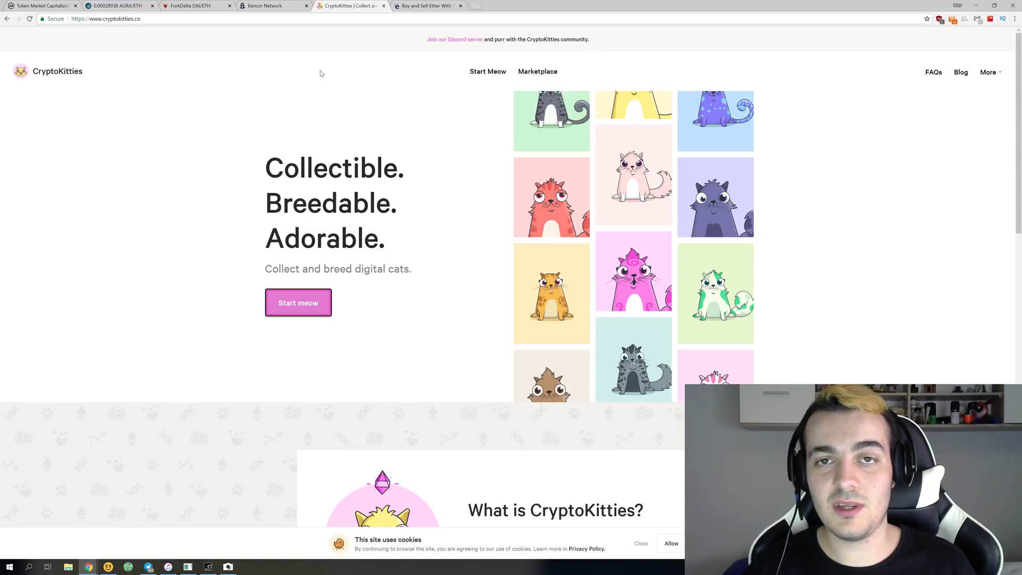
mouse_move(343, 83)
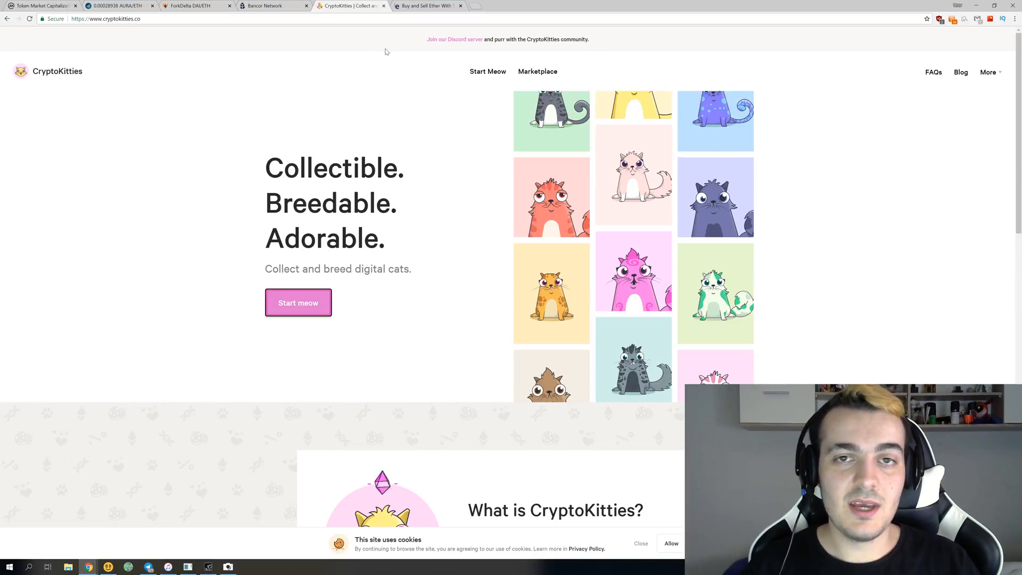
Browse LocalEthereum's buy-ether options, peeking at the country list without changing it.
click(427, 5)
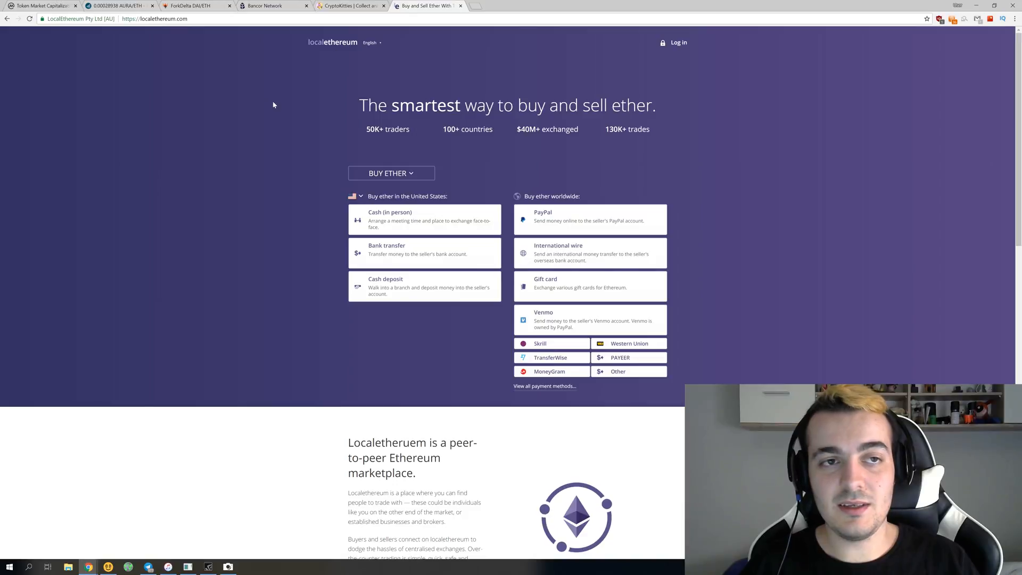
mouse_move(245, 100)
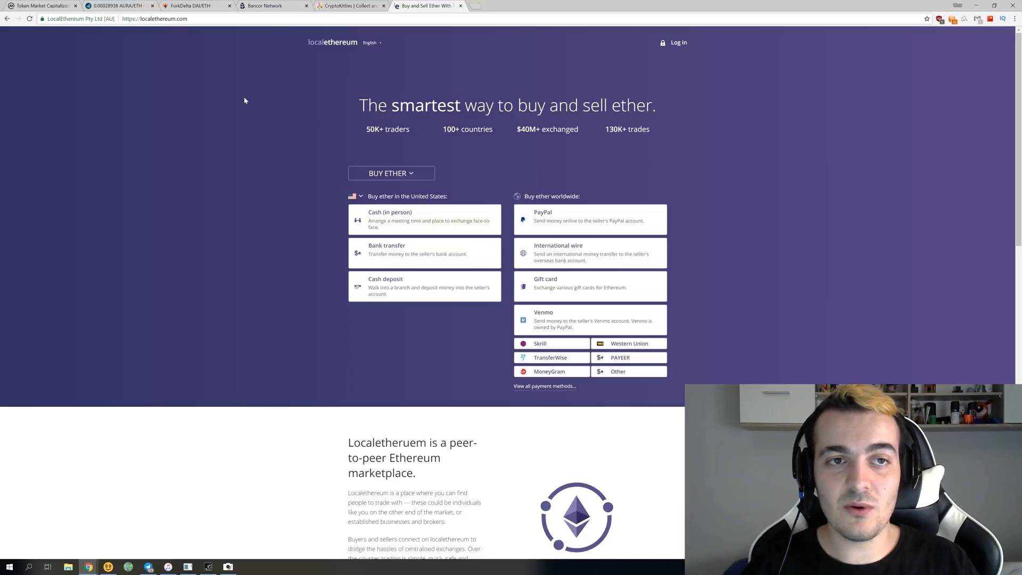
mouse_move(290, 114)
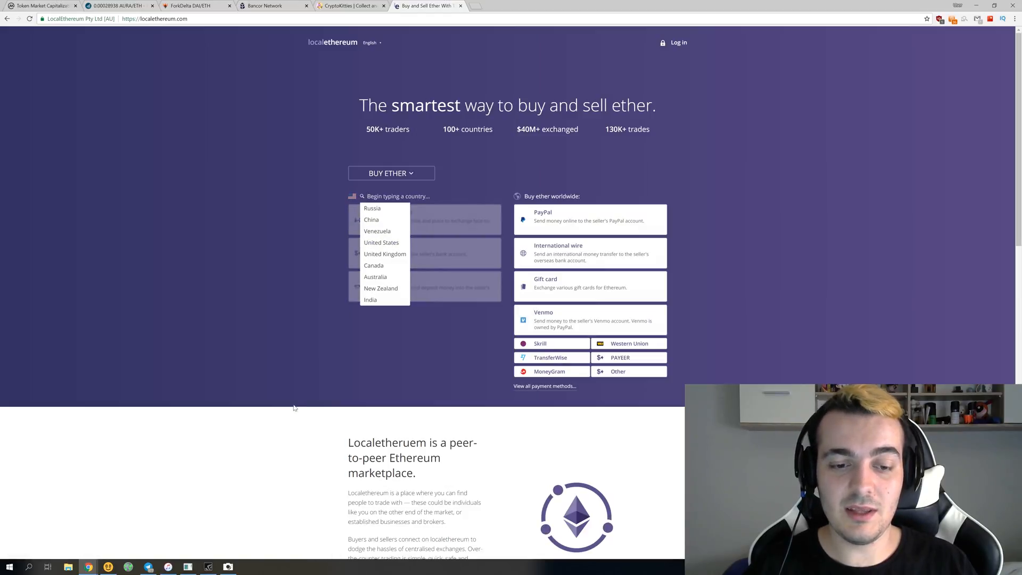
click(381, 243)
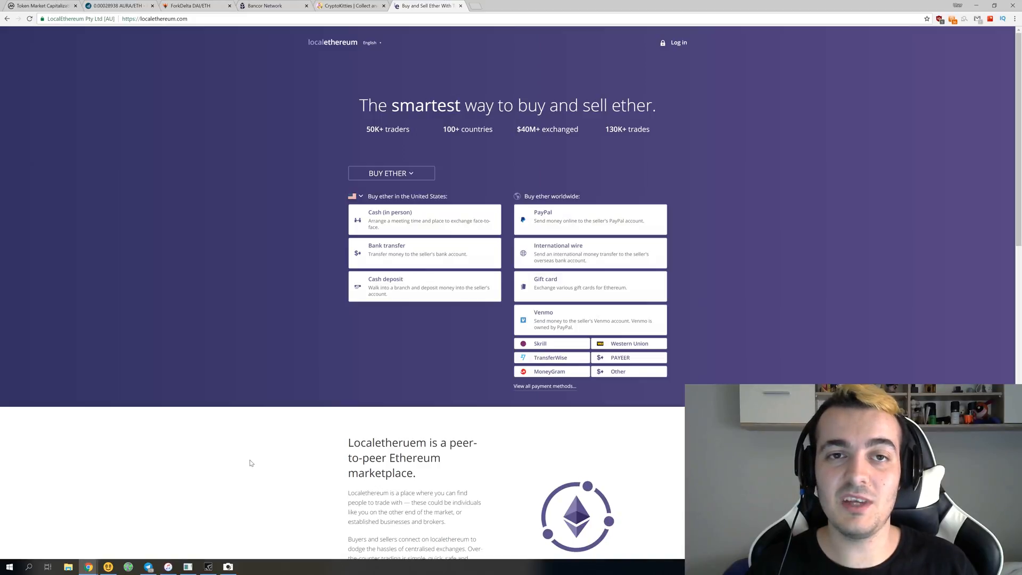
mouse_move(212, 114)
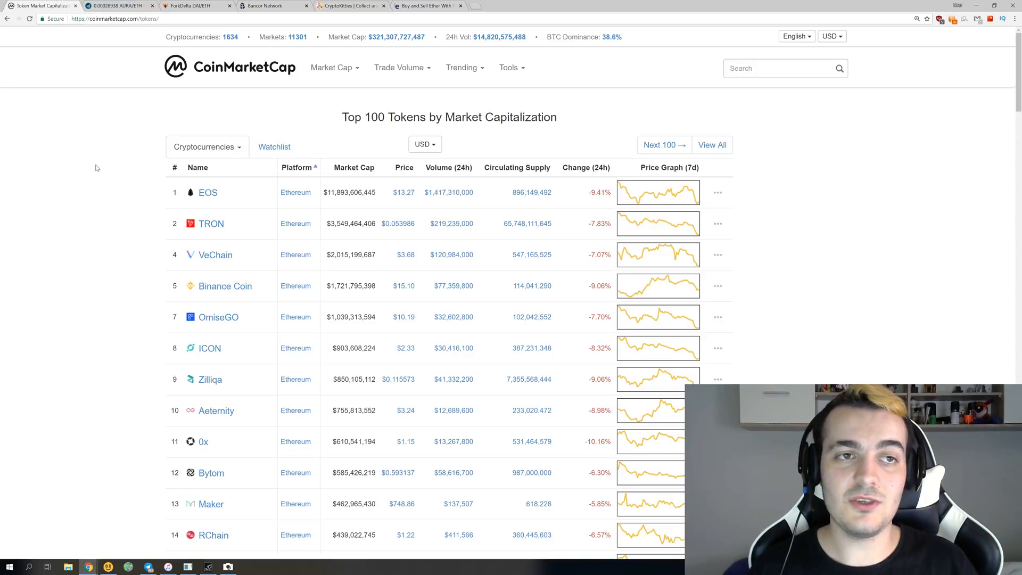
Launch the Windows Calculator over the Top 100 Tokens page.
click(262, 567)
text(15)
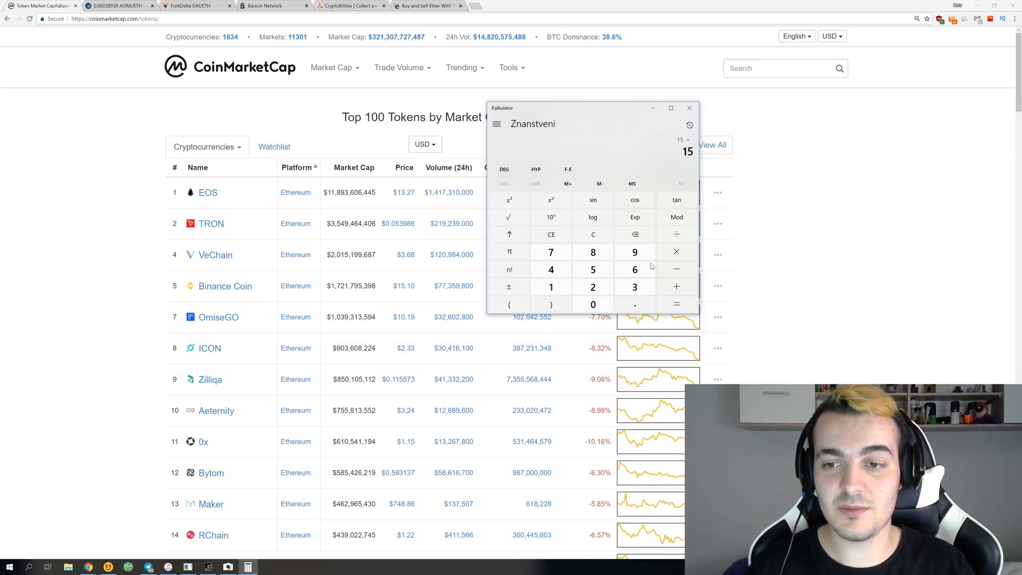
Multiply 15 by 3600 and by 24 to reach 1,296,000, then close the calculator.
click(677, 286)
text(54,000)
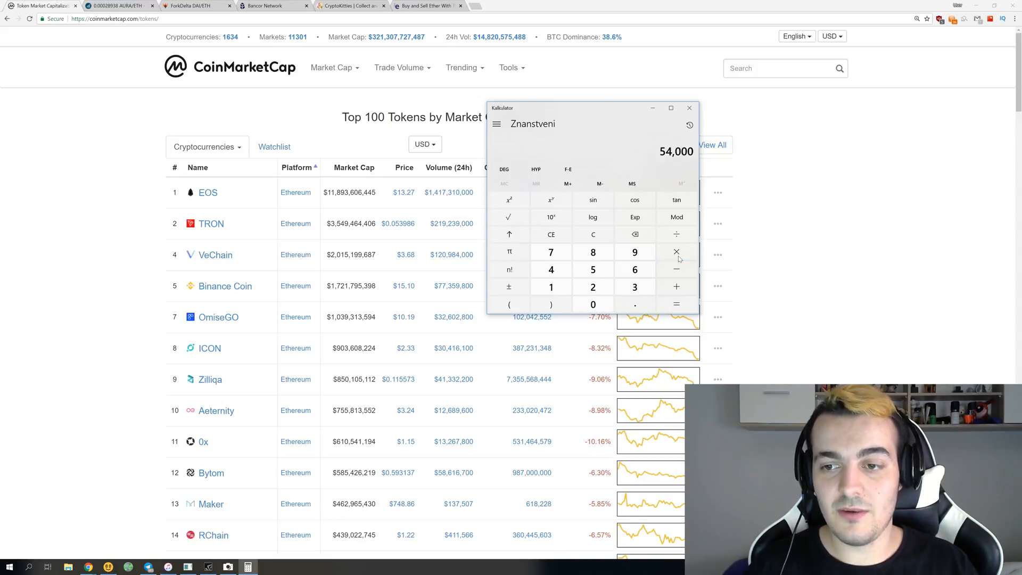
click(677, 305)
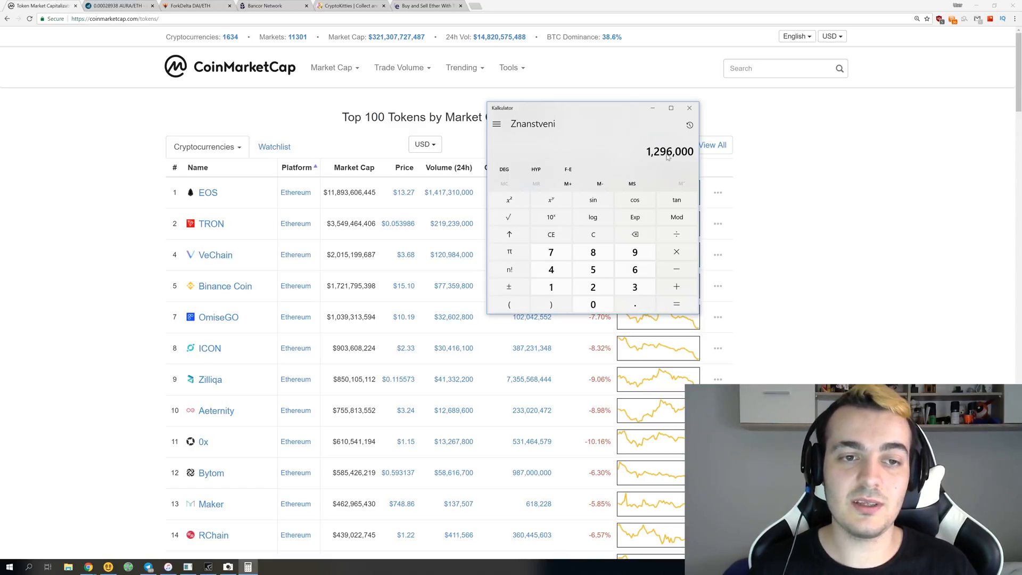
mouse_move(120, 122)
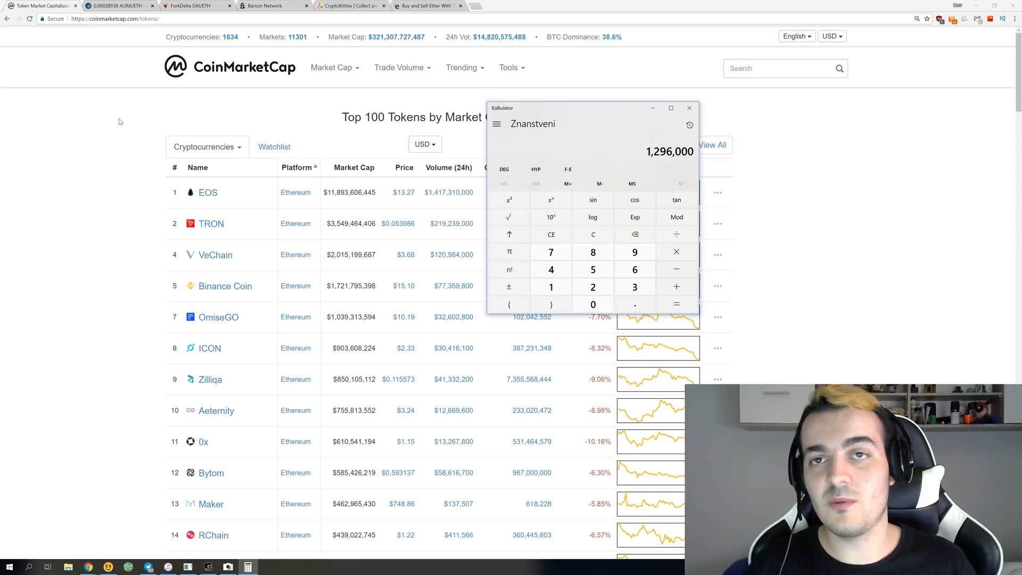
click(688, 108)
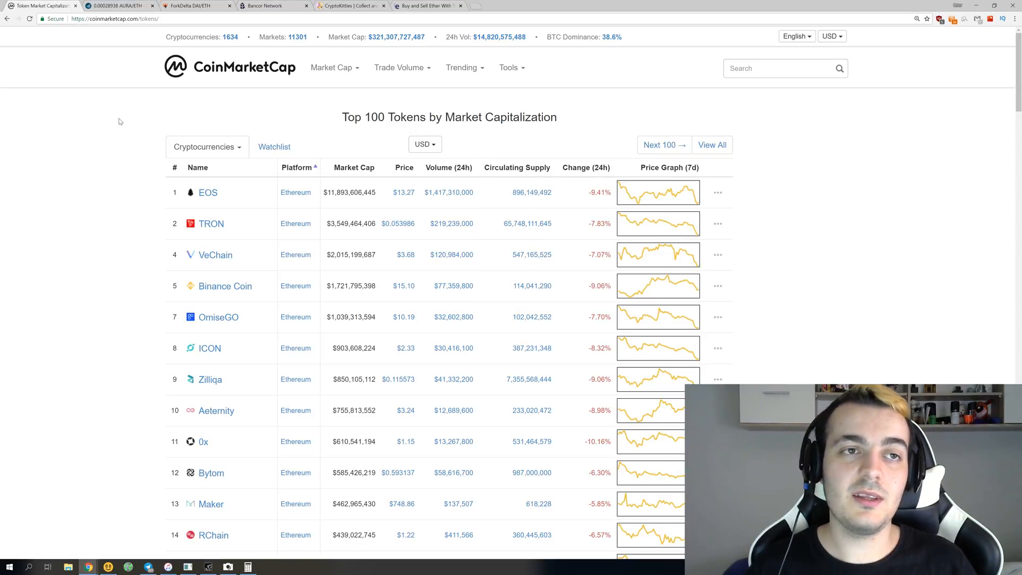
click(122, 6)
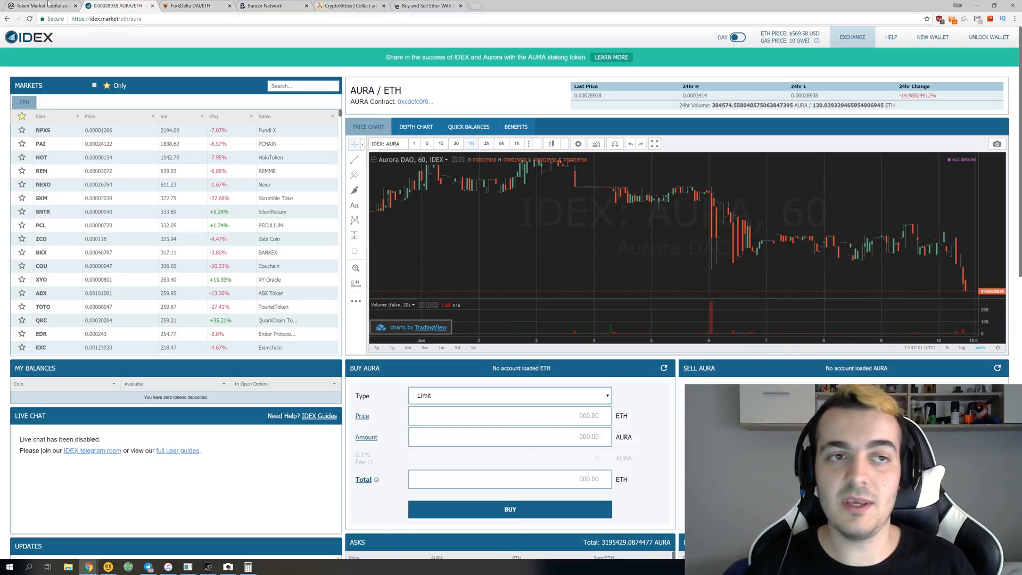
click(37, 9)
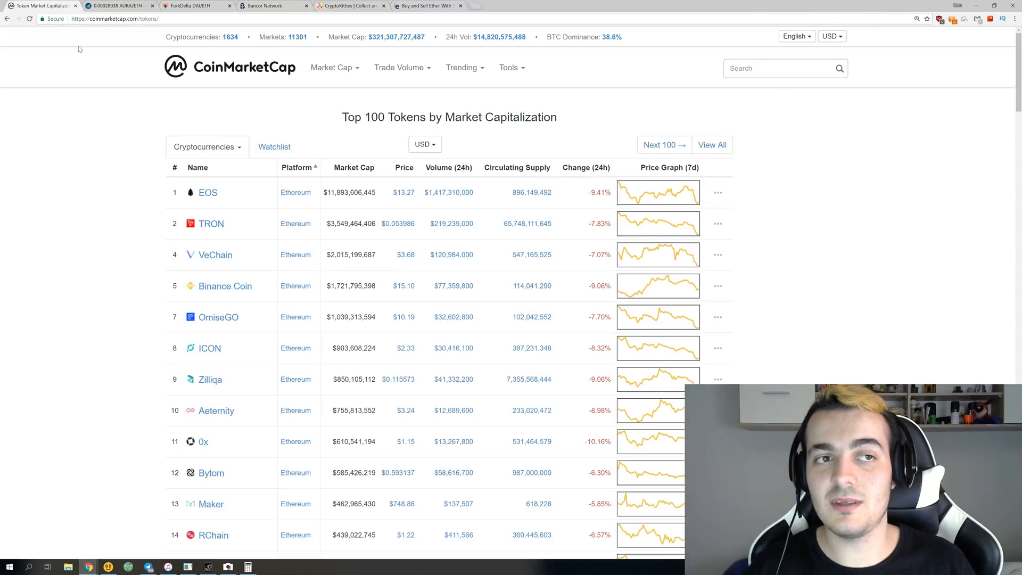